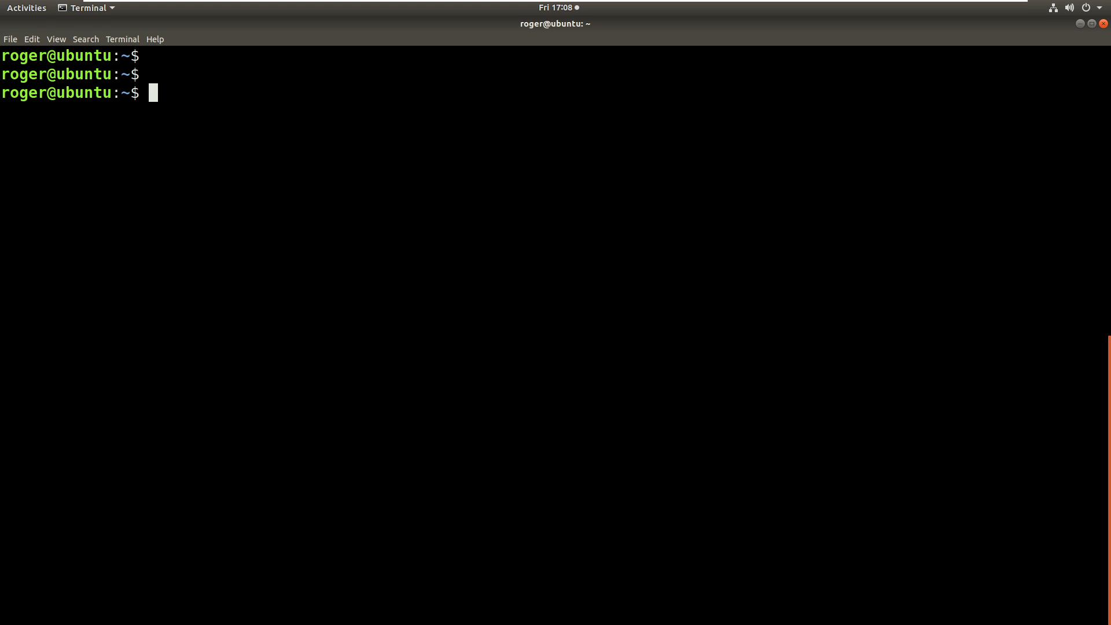
{"action": "mouse_move", "coordinate": [334, 330]}
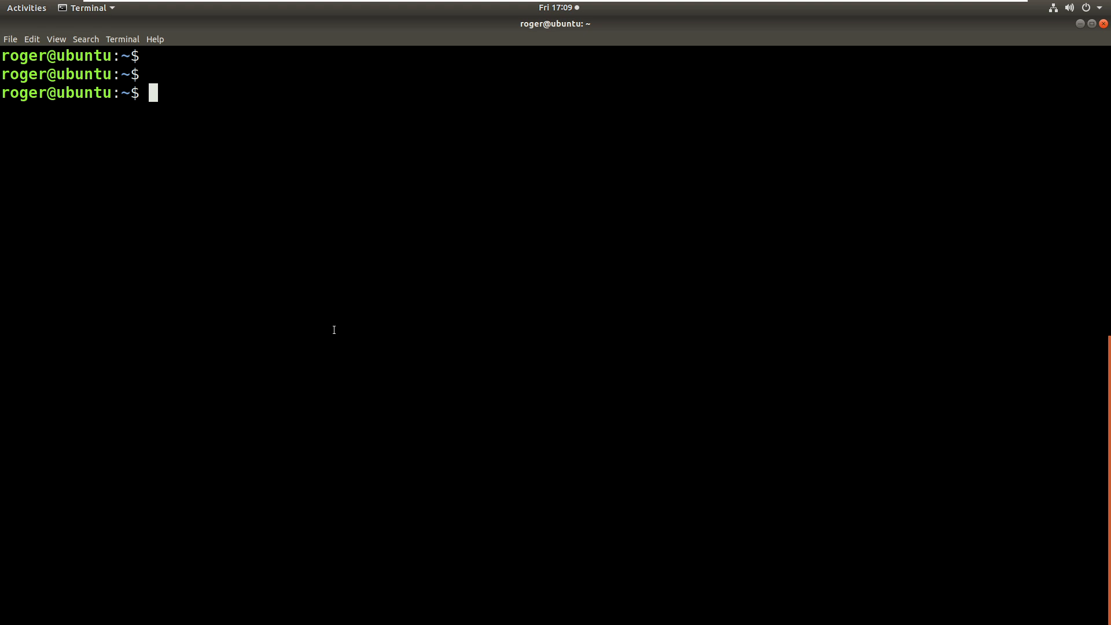
- Launch the Python 3 interactive shell with the python3 command
{"action": "type", "text": "pyth"}
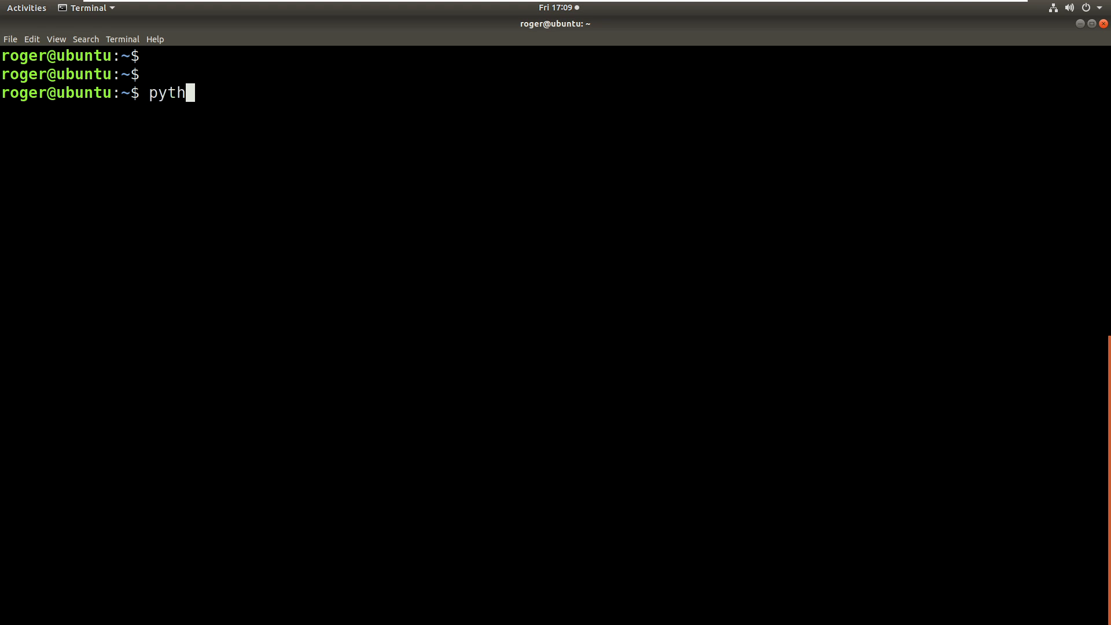
{"action": "type", "text": "on3"}
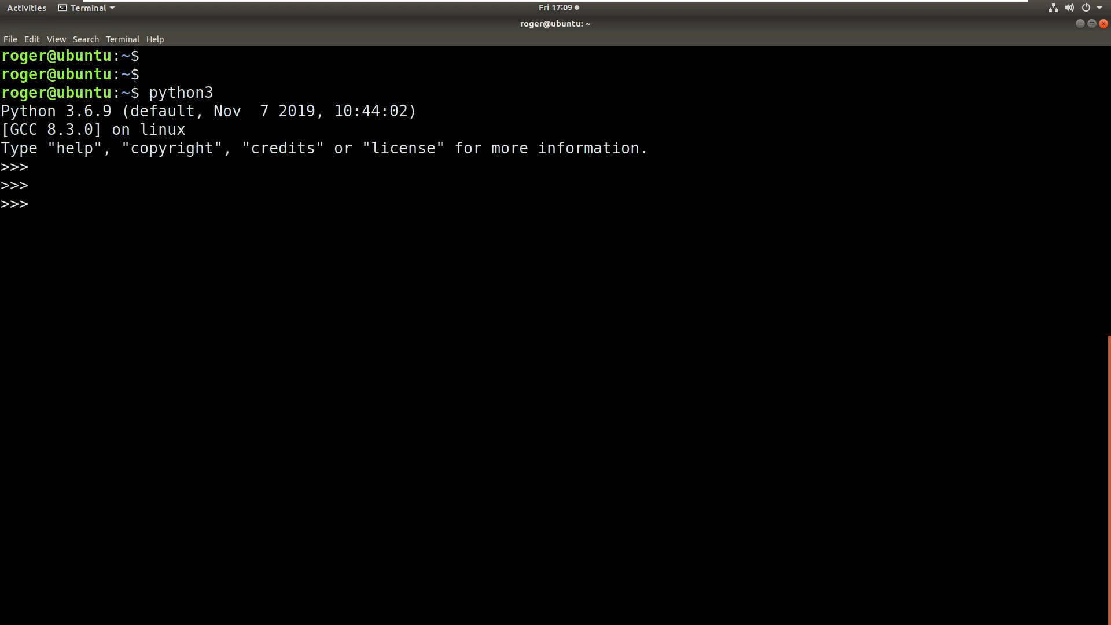
- Import the ipaddress module at the >>> prompt
{"action": "type", "text": "im"}
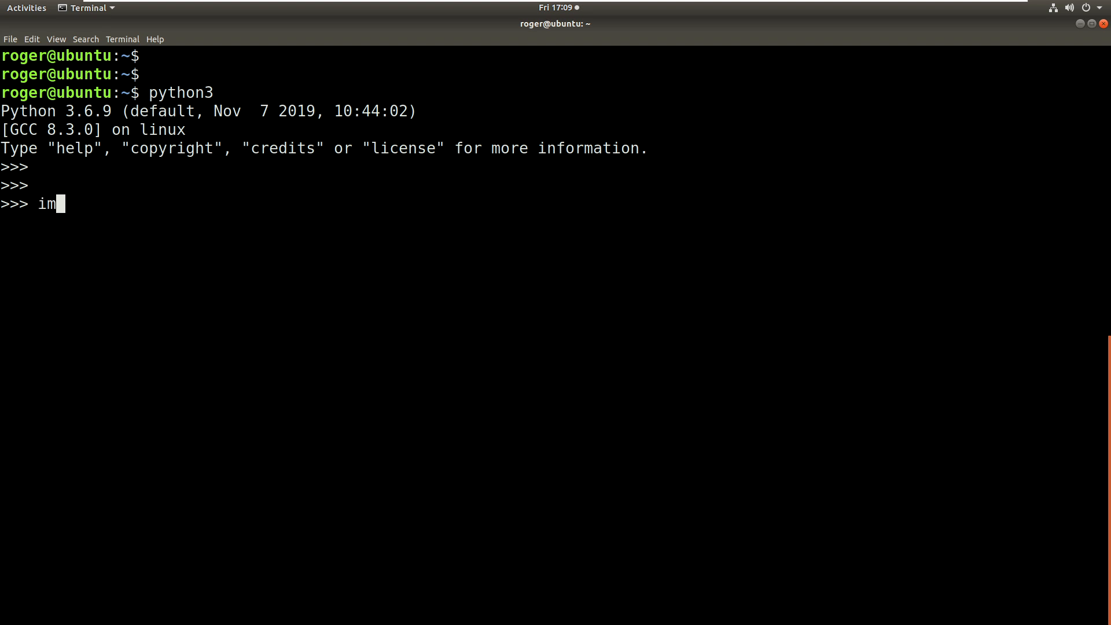
{"action": "type", "text": "port"}
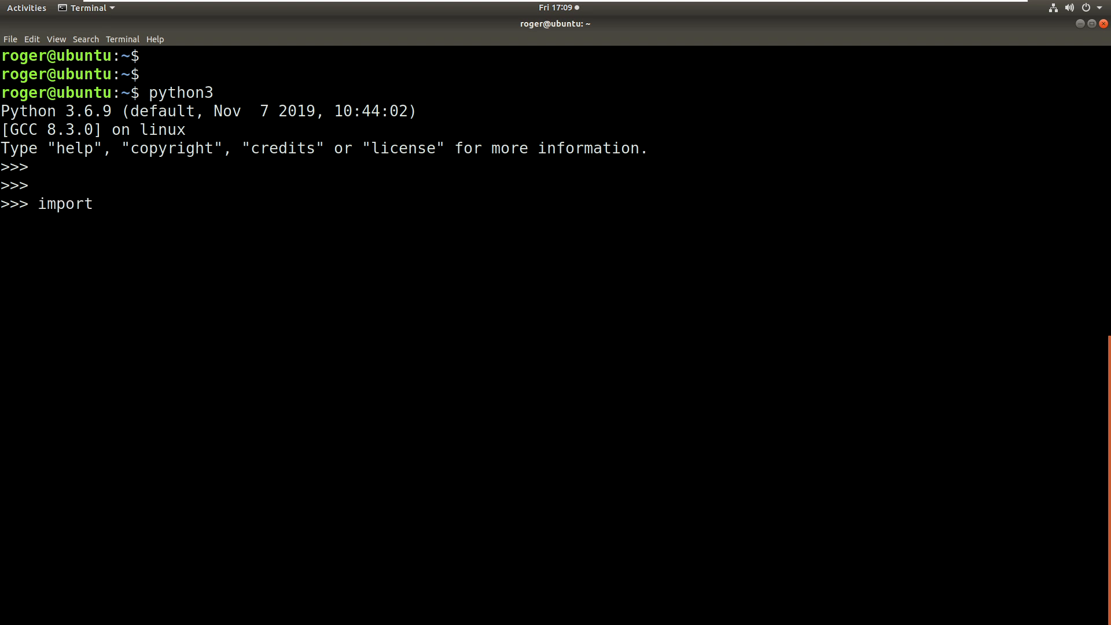
{"action": "type", "text": "ipad"}
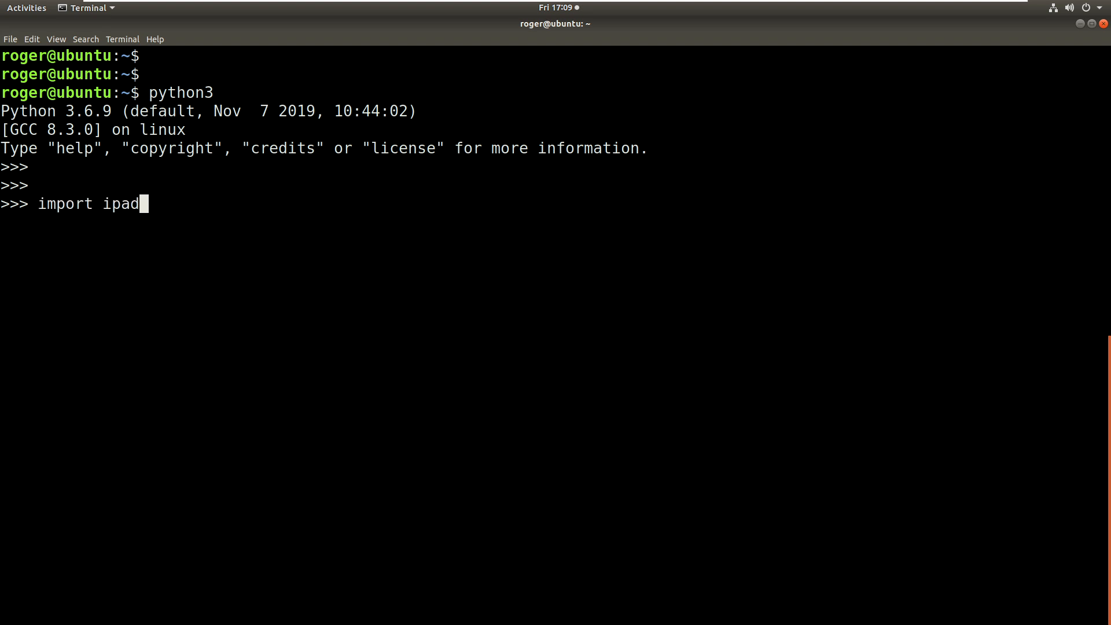
{"action": "type", "text": "dress"}
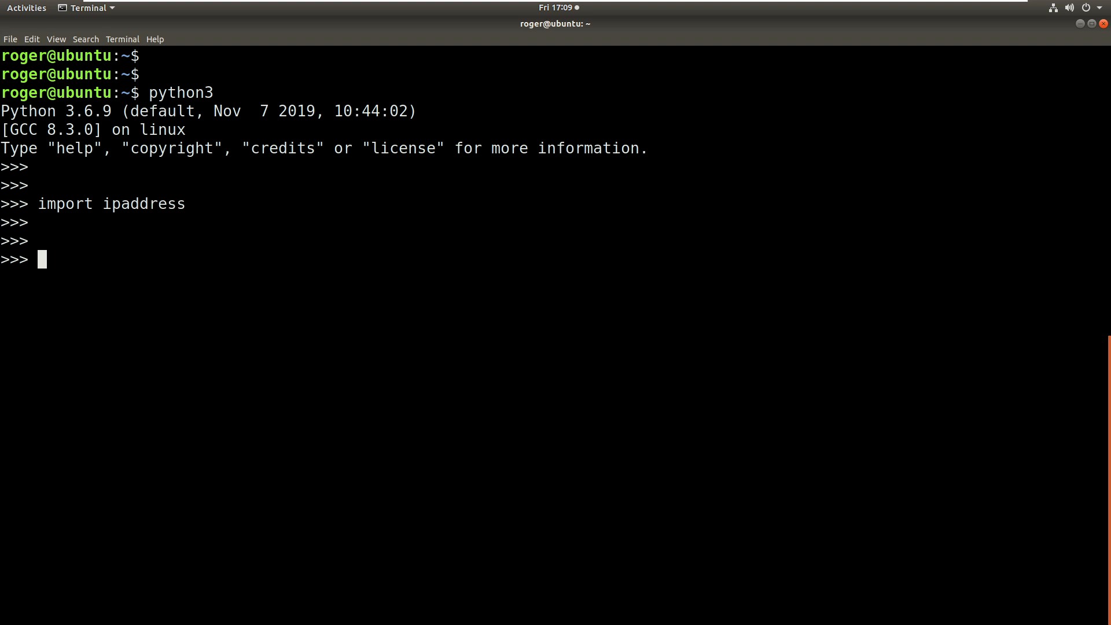
- Define net4 = ipaddress.ip_network('192.0.2.0/28') and run the line
{"action": "type", "text": "net"}
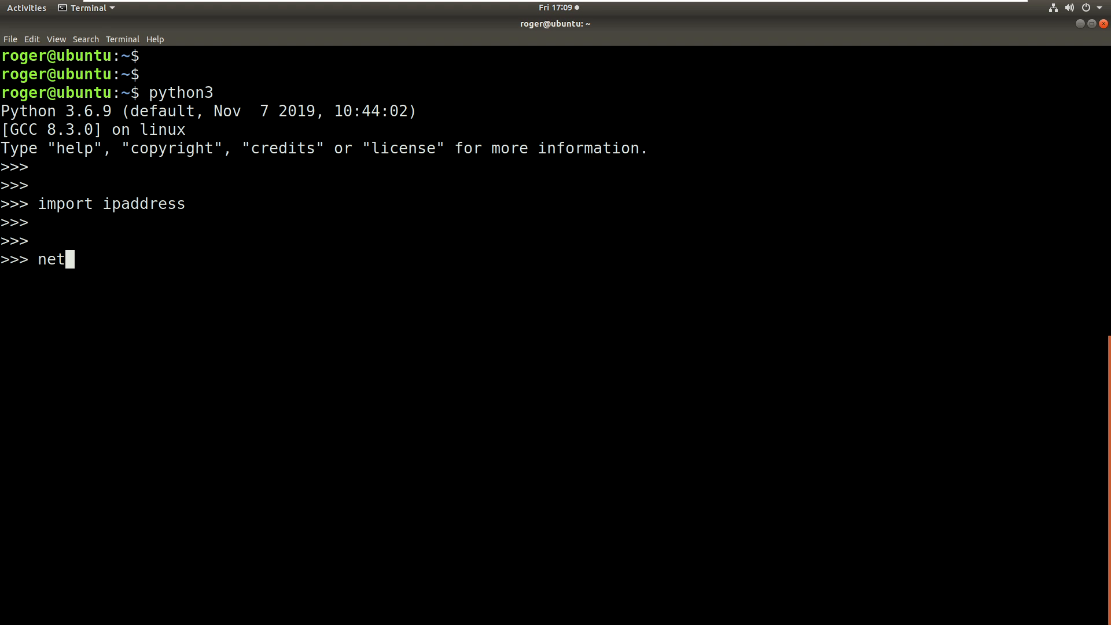
{"action": "type", "text": "4"}
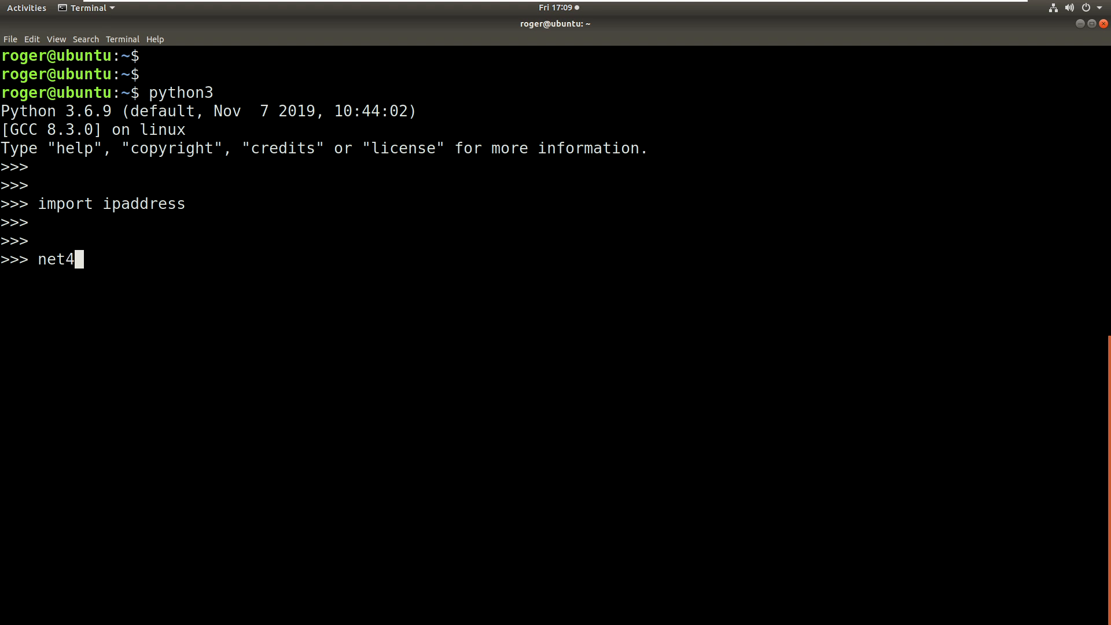
{"action": "type", "text": "="}
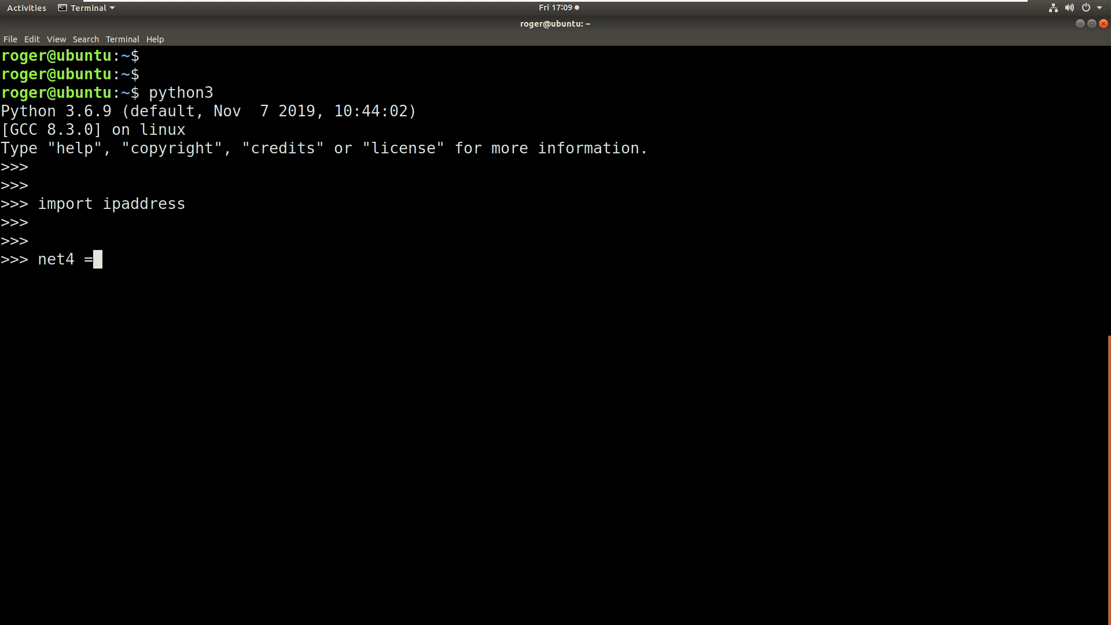
{"action": "type", "text": "ipadd"}
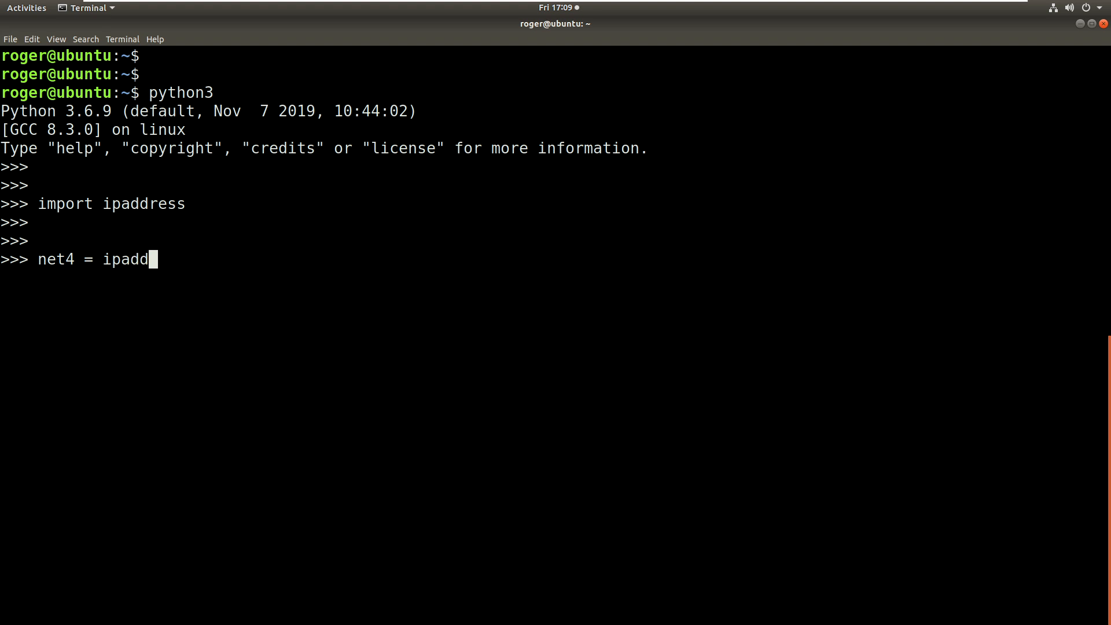
{"action": "type", "text": "ress"}
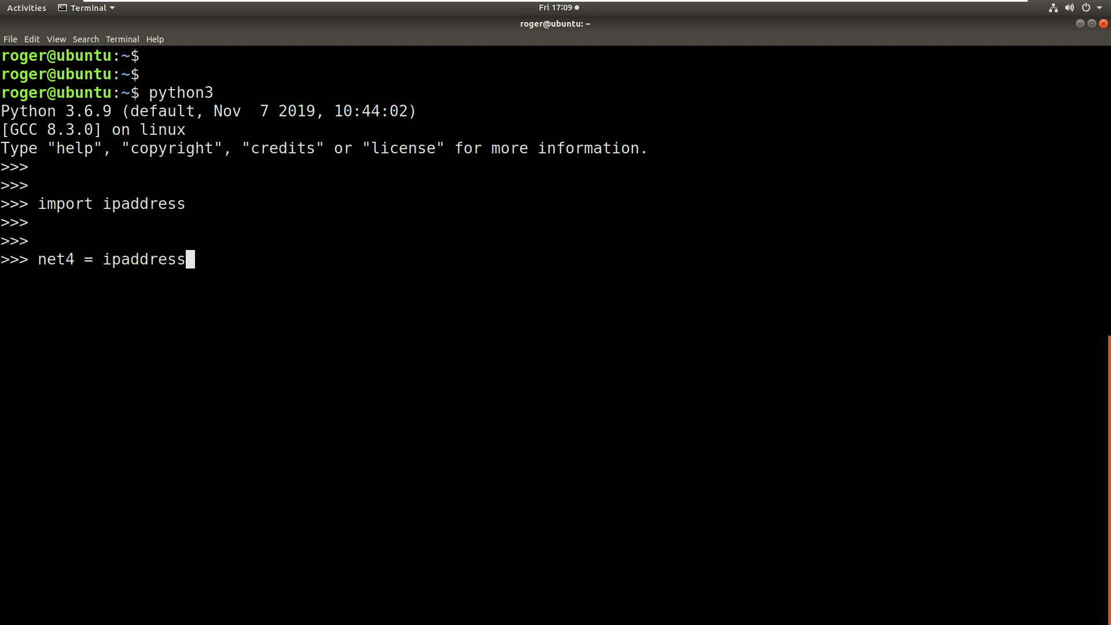
{"action": "type", "text": ".ip_ne"}
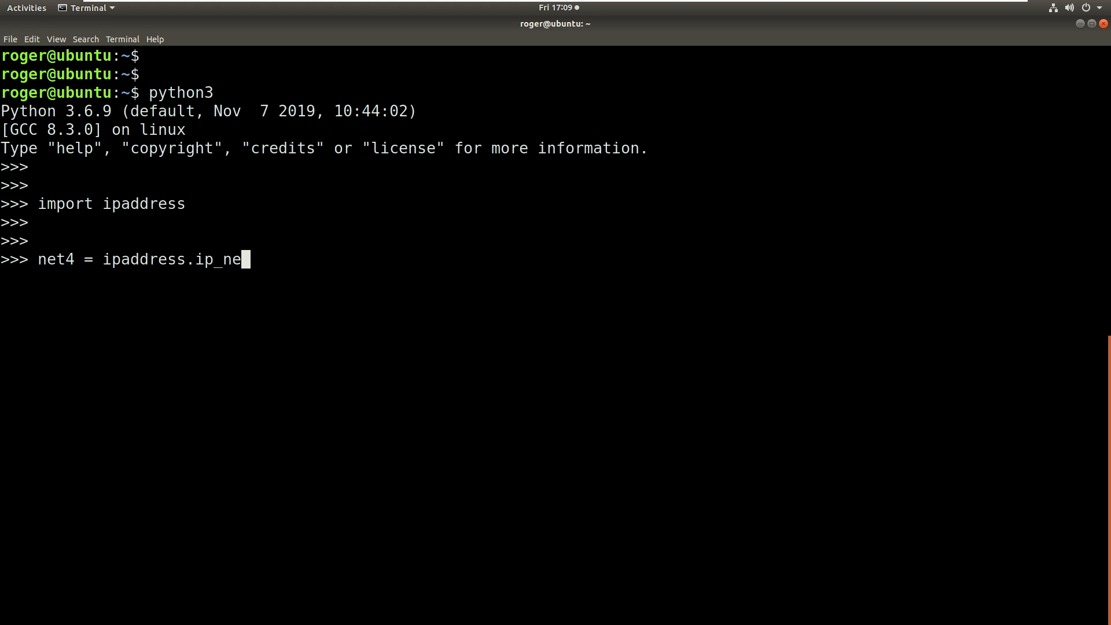
{"action": "type", "text": "twork"}
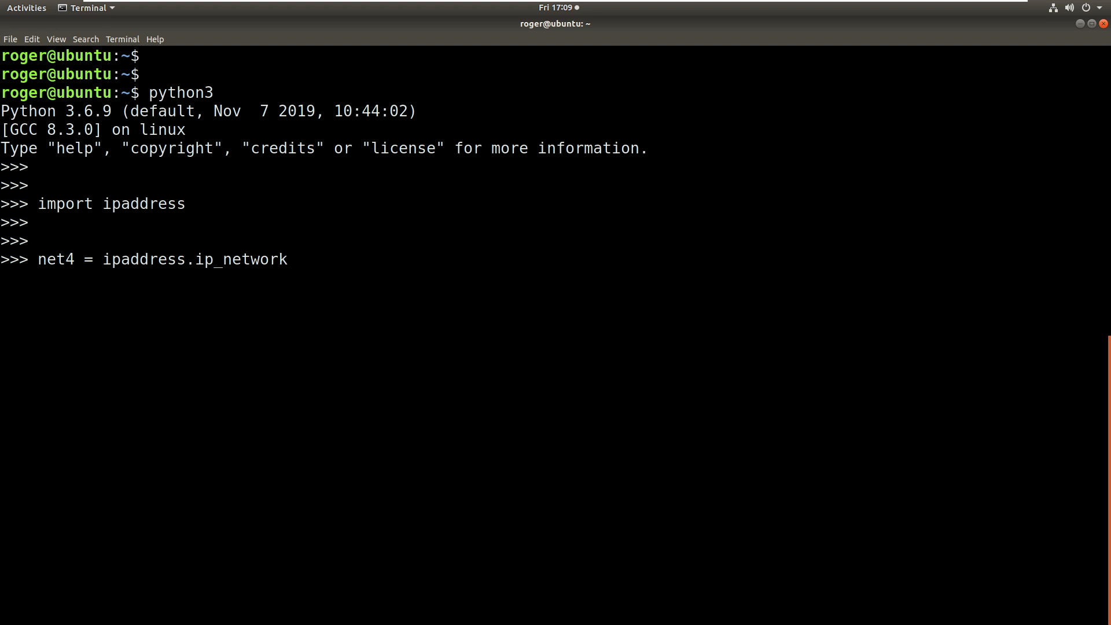
{"action": "type", "text": "("}
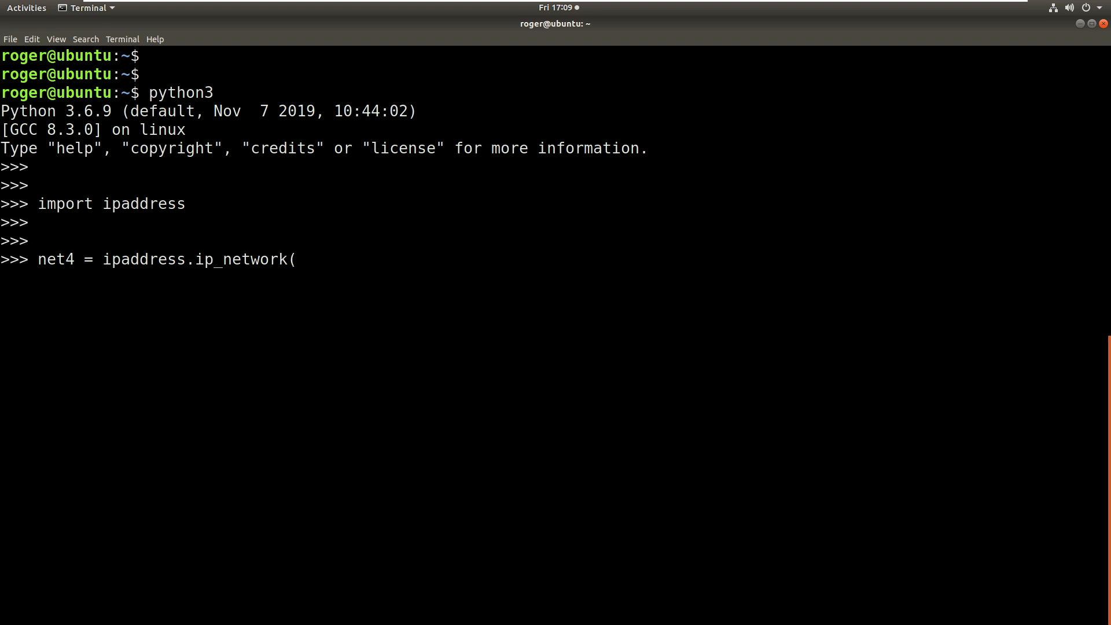
{"action": "type", "text": "'"}
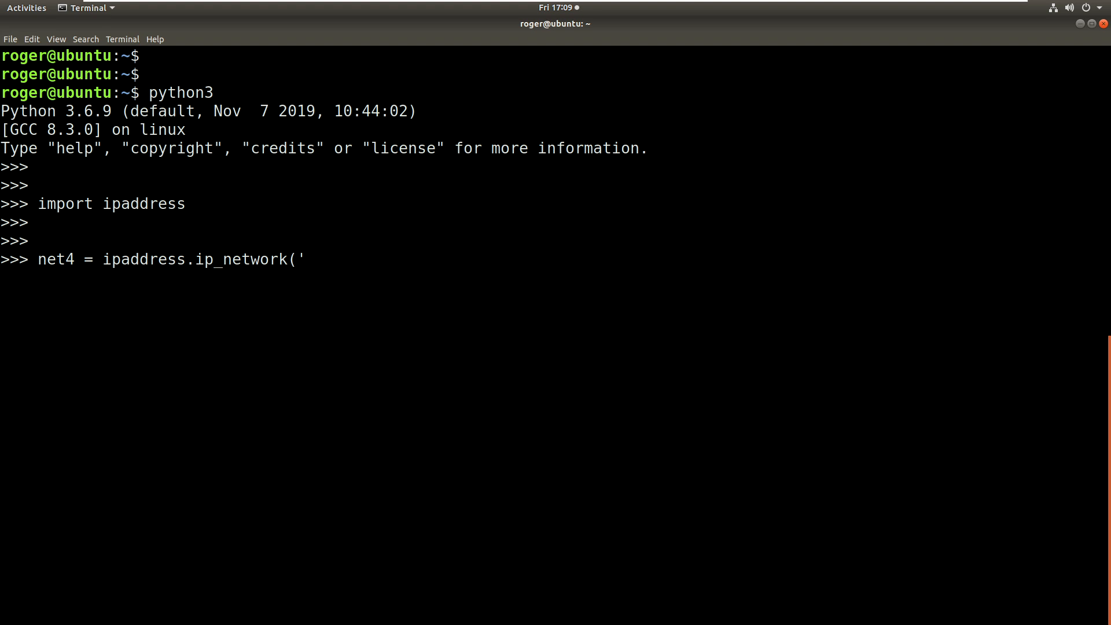
{"action": "type", "text": "192"}
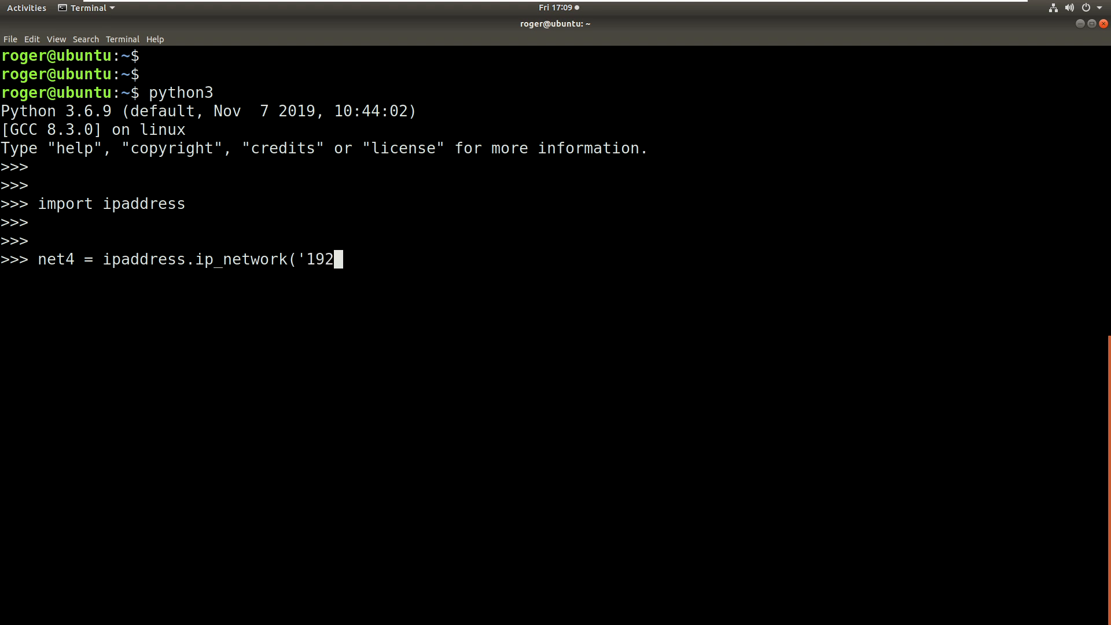
{"action": "type", "text": ".0.2."}
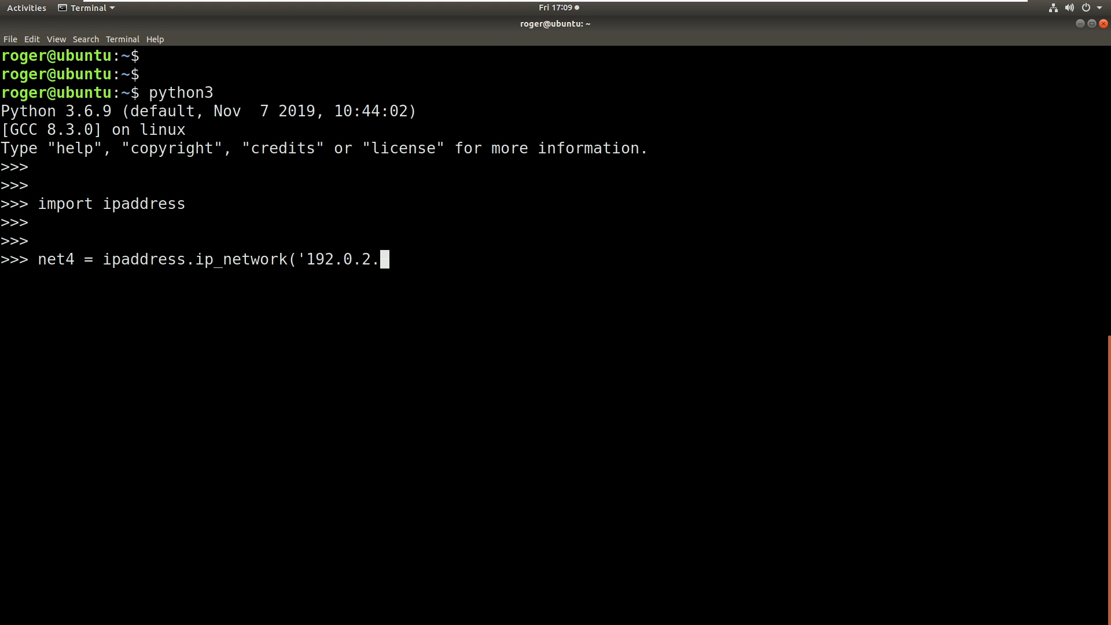
{"action": "type", "text": "0/28"}
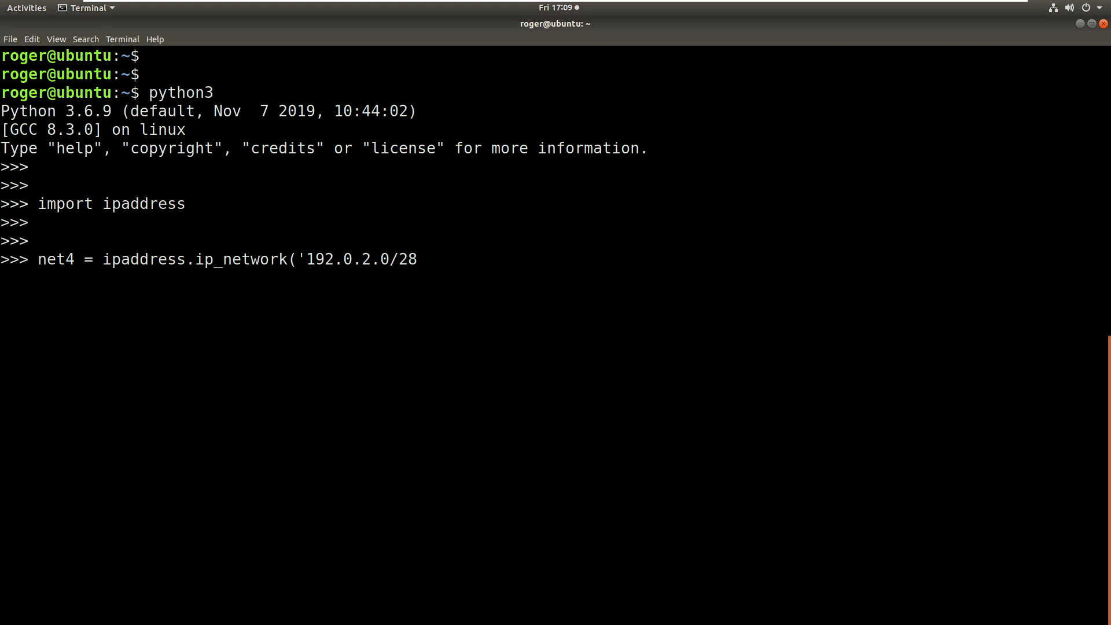
{"action": "type", "text": "'"}
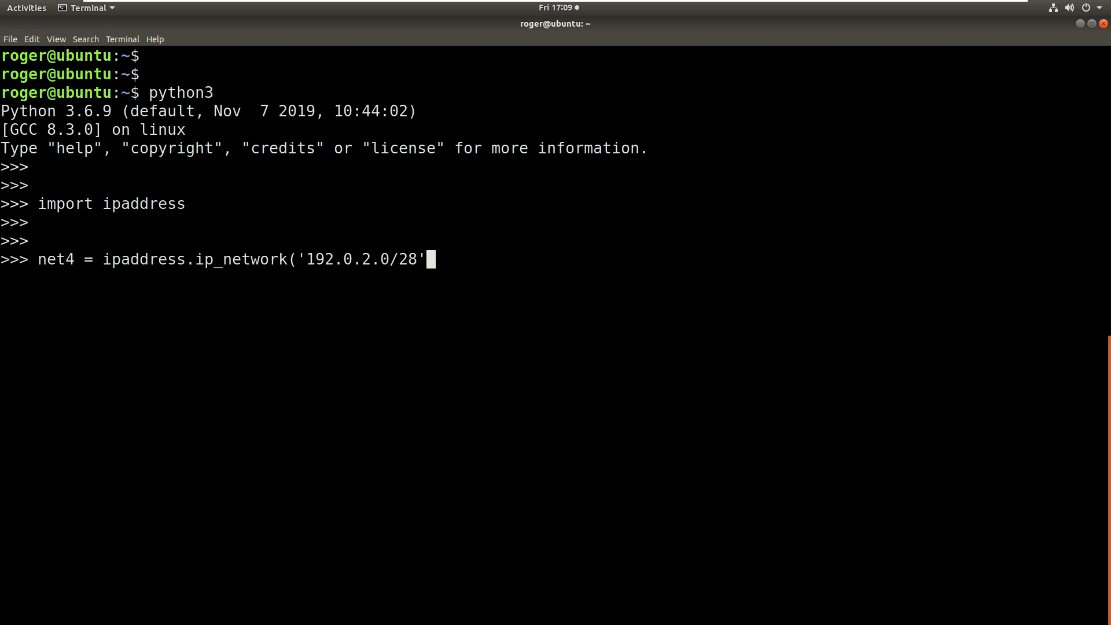
{"action": "type", "text": ")"}
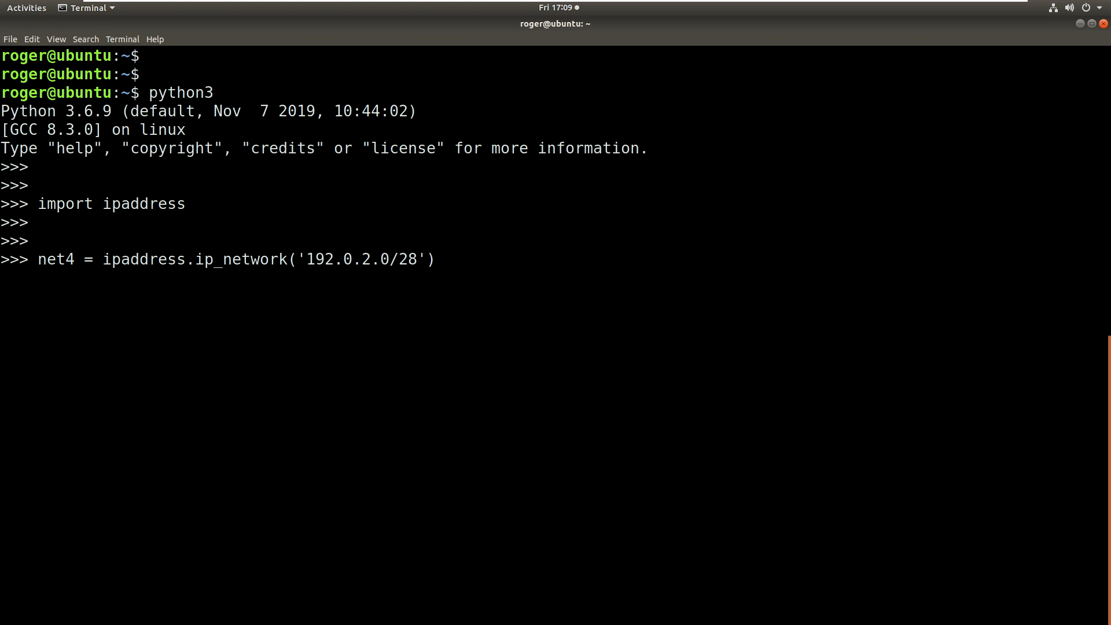
{"action": "key", "text": "Return"}
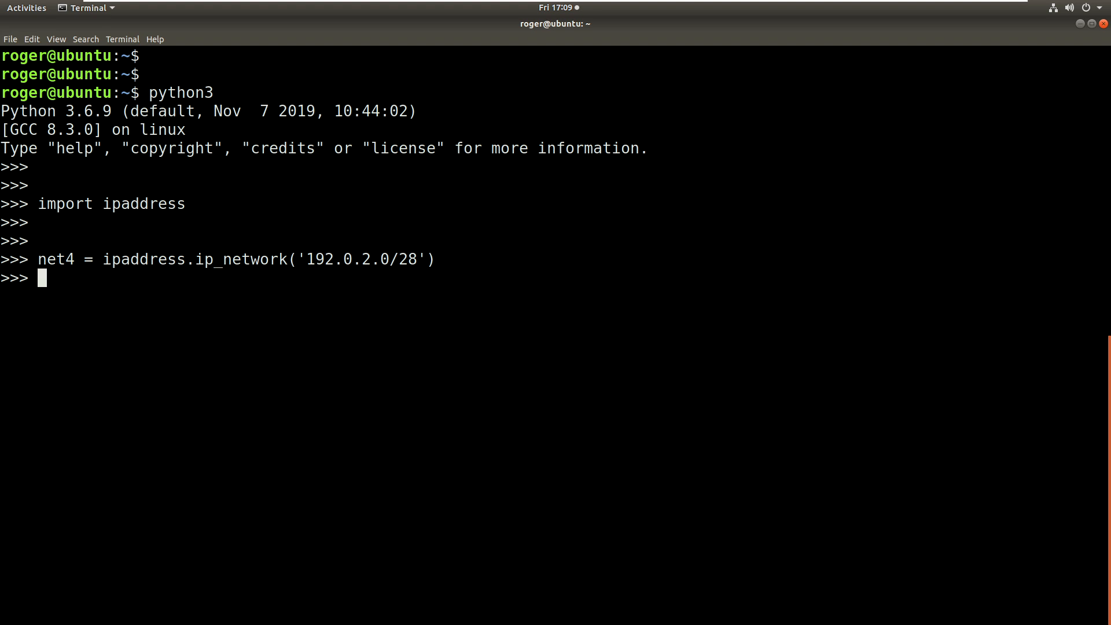
{"action": "mouse_move", "coordinate": [115, 457]}
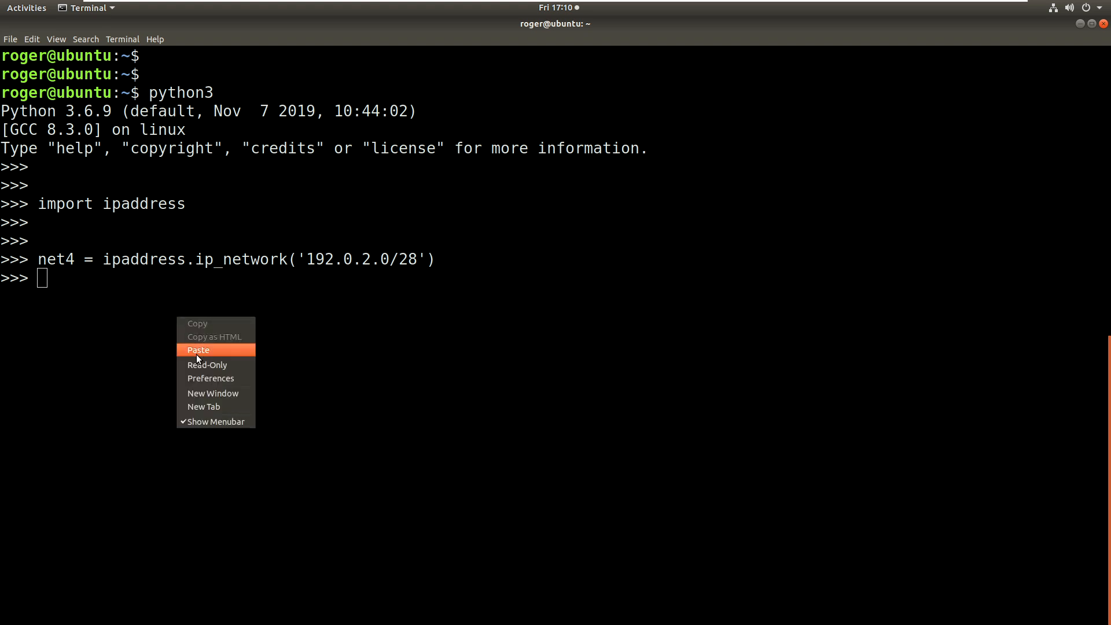
- Paste and run the for x in net4.hosts(): print(x) loop, listing 192.0.2.1–192.0.2.14
{"action": "left_click", "coordinate": [198, 349]}
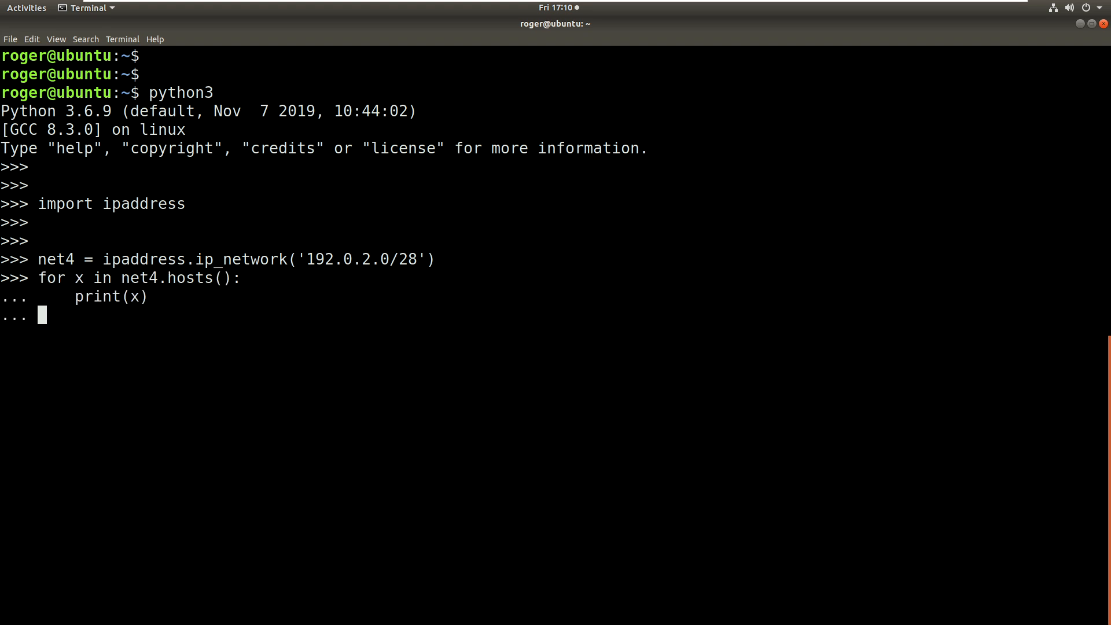
{"action": "key", "text": "Return"}
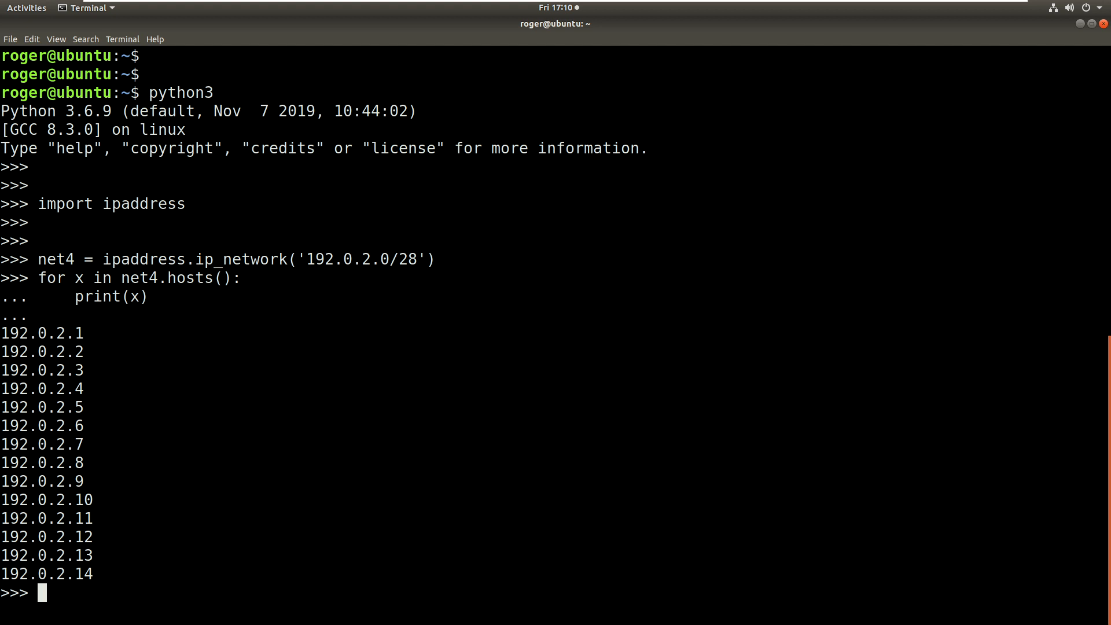
{"action": "mouse_move", "coordinate": [40, 320]}
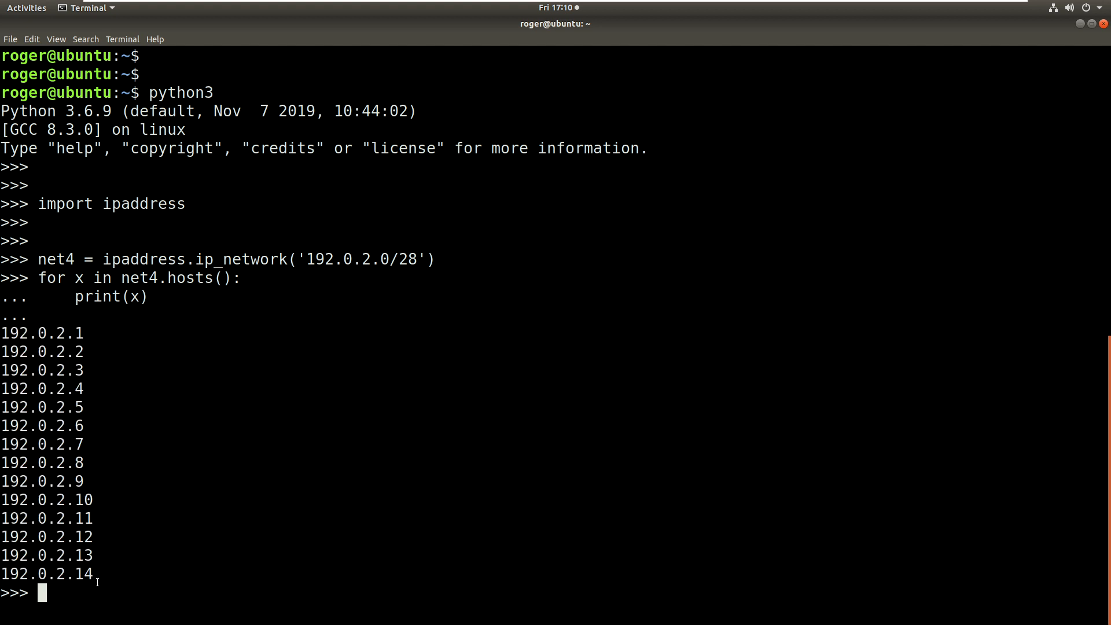
- Redefine net4 = ipaddress.ip_network('10.0.2.0/29') at the prompt
{"action": "type", "text": "n"}
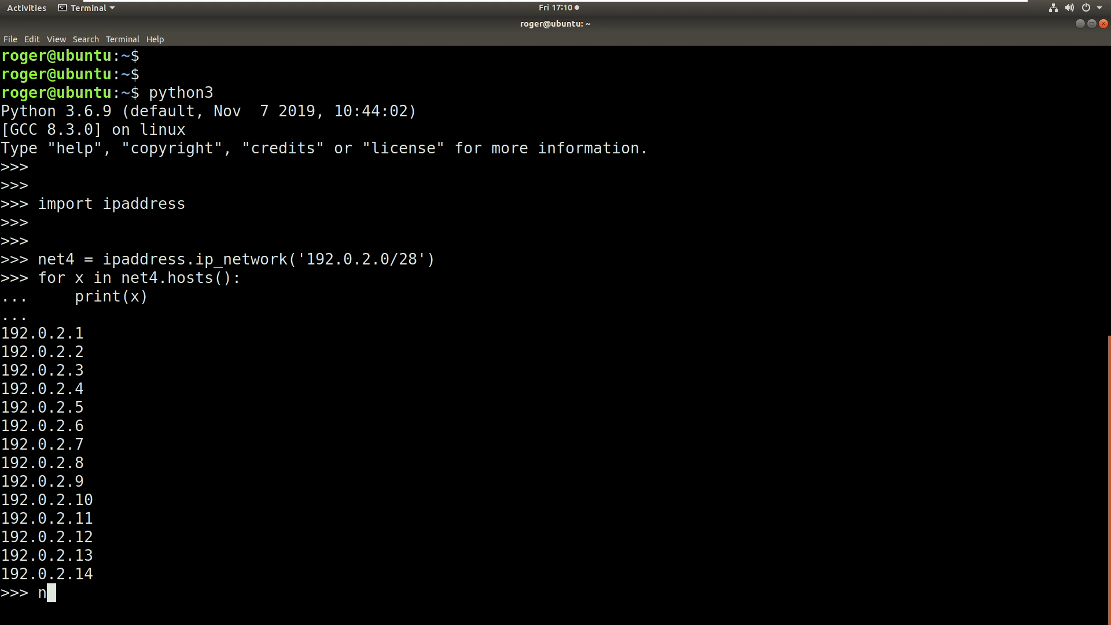
{"action": "type", "text": "et4 = ipa"}
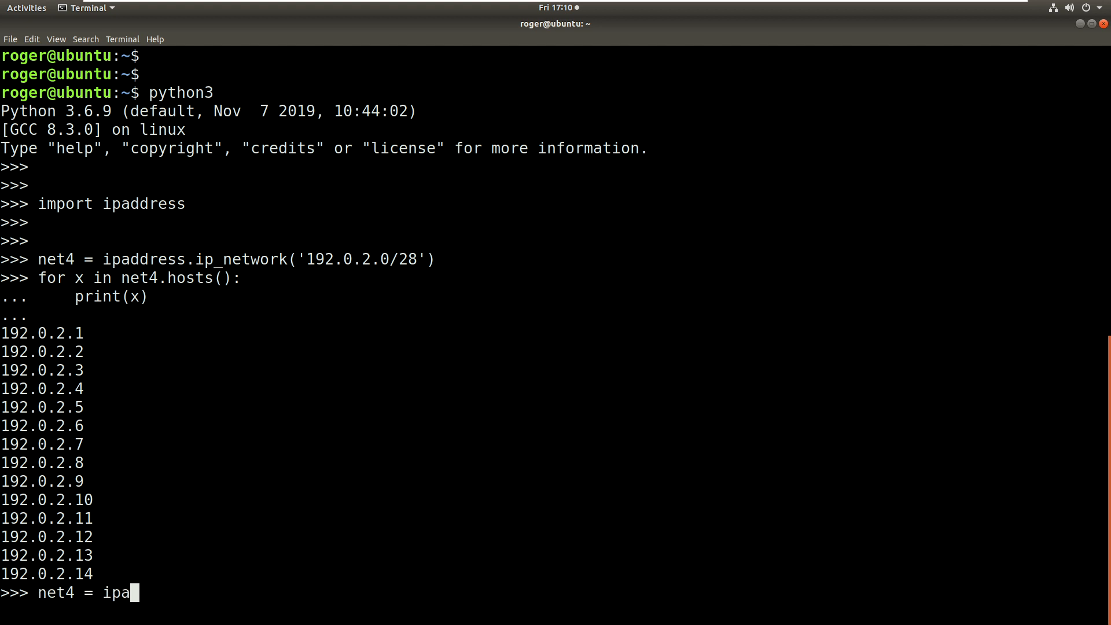
{"action": "type", "text": "ddress.ip_netw"}
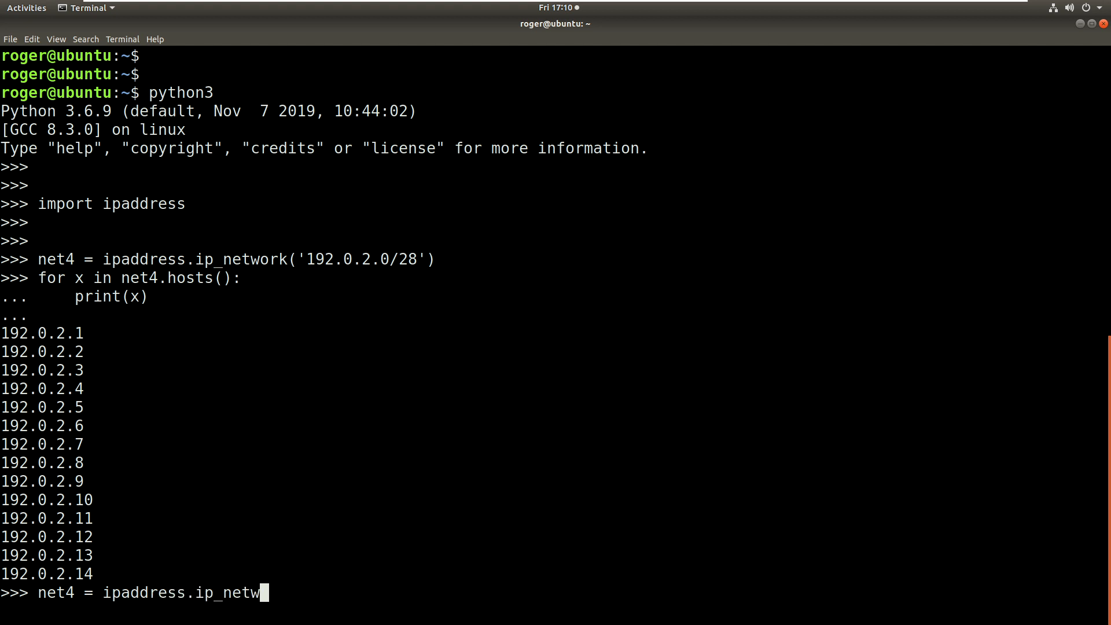
{"action": "type", "text": "ork"}
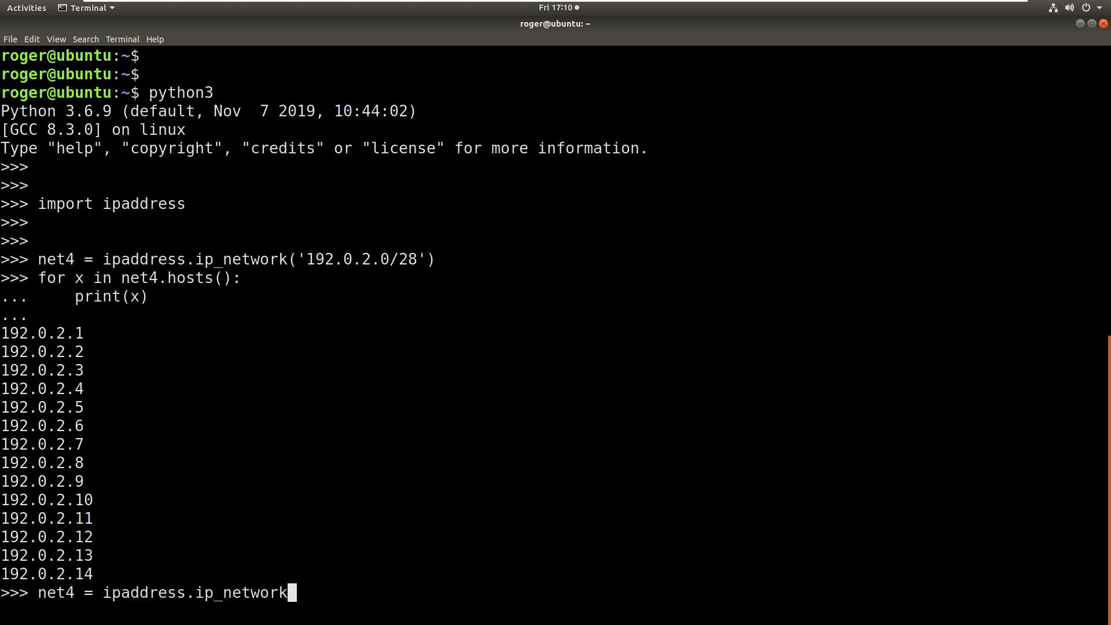
{"action": "type", "text": "('"}
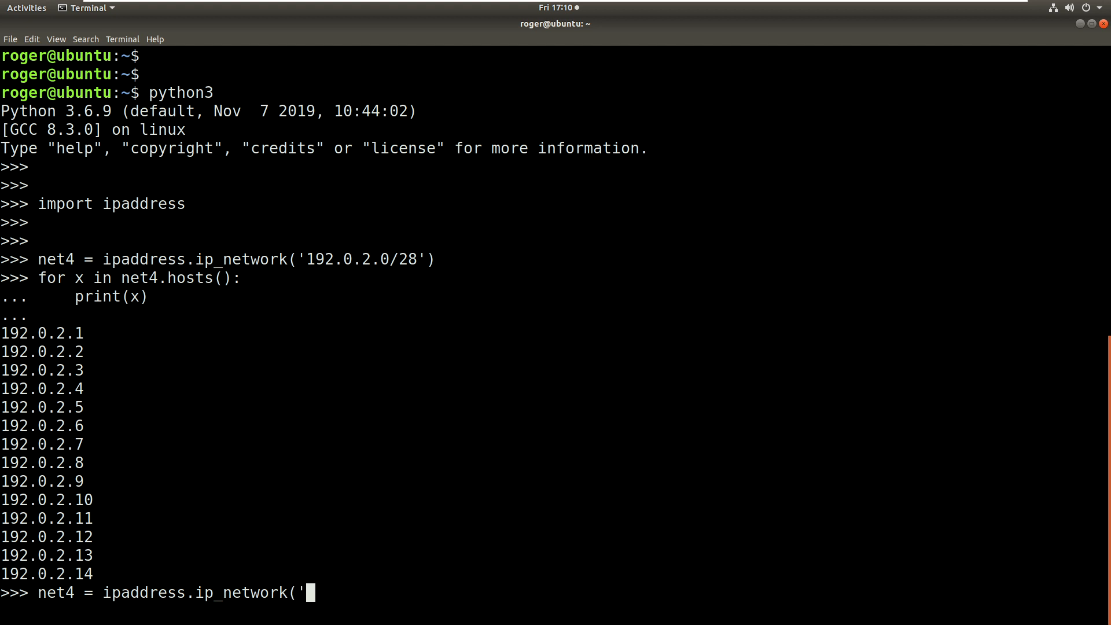
{"action": "type", "text": "10.0."}
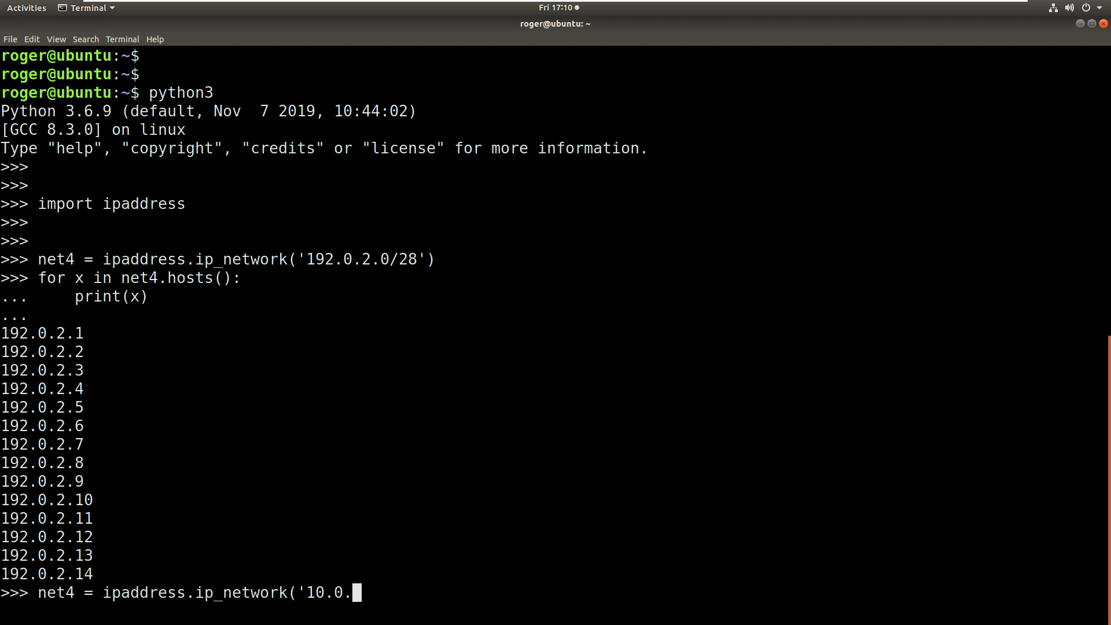
{"action": "type", "text": "2.0/"}
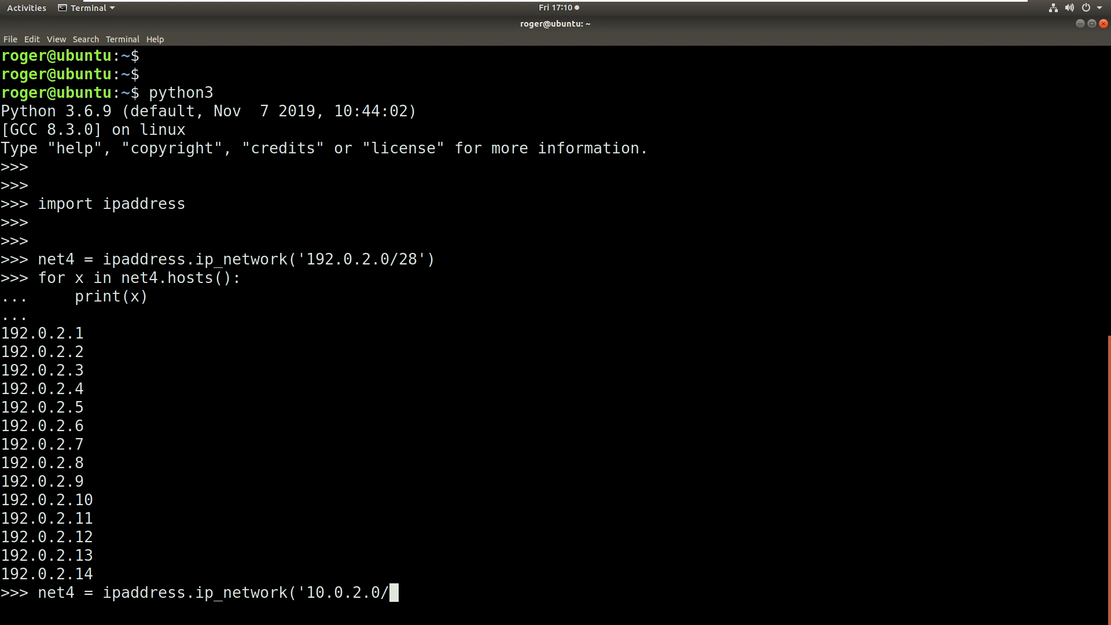
{"action": "type", "text": "29"}
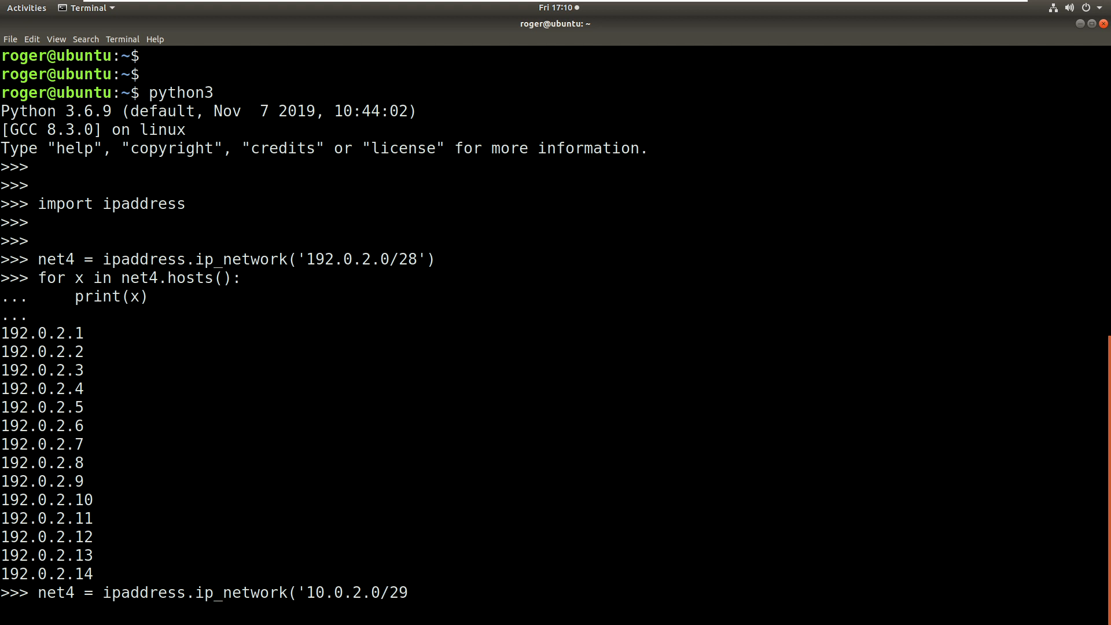
{"action": "type", "text": "')"}
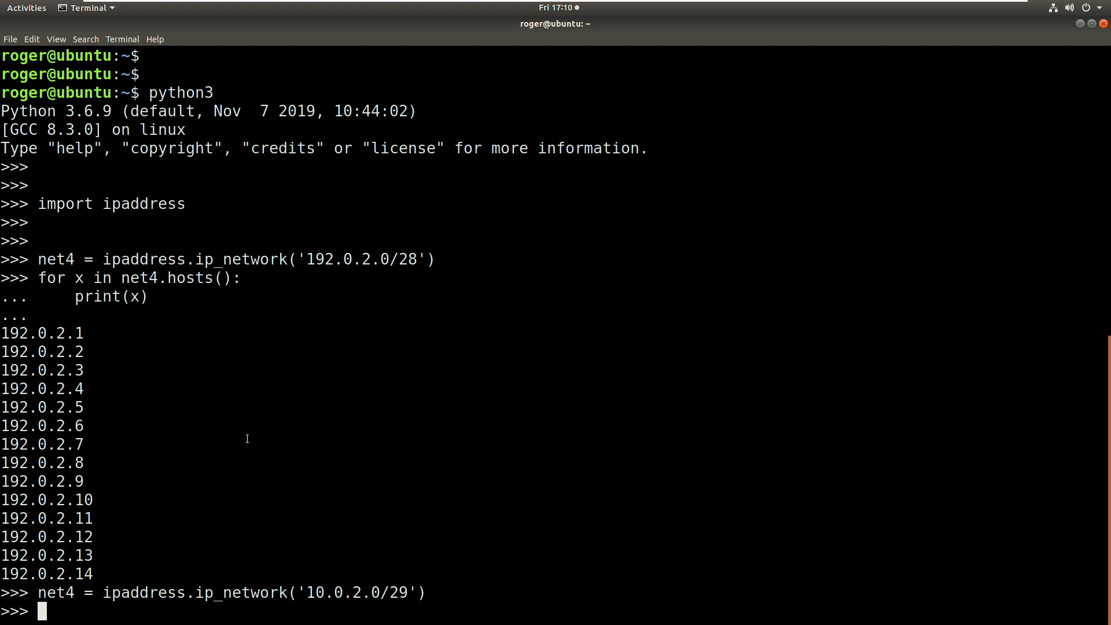
- Paste and run the hosts loop again, listing 10.0.2.1–10.0.2.6
{"action": "right_click", "coordinate": [248, 439]}
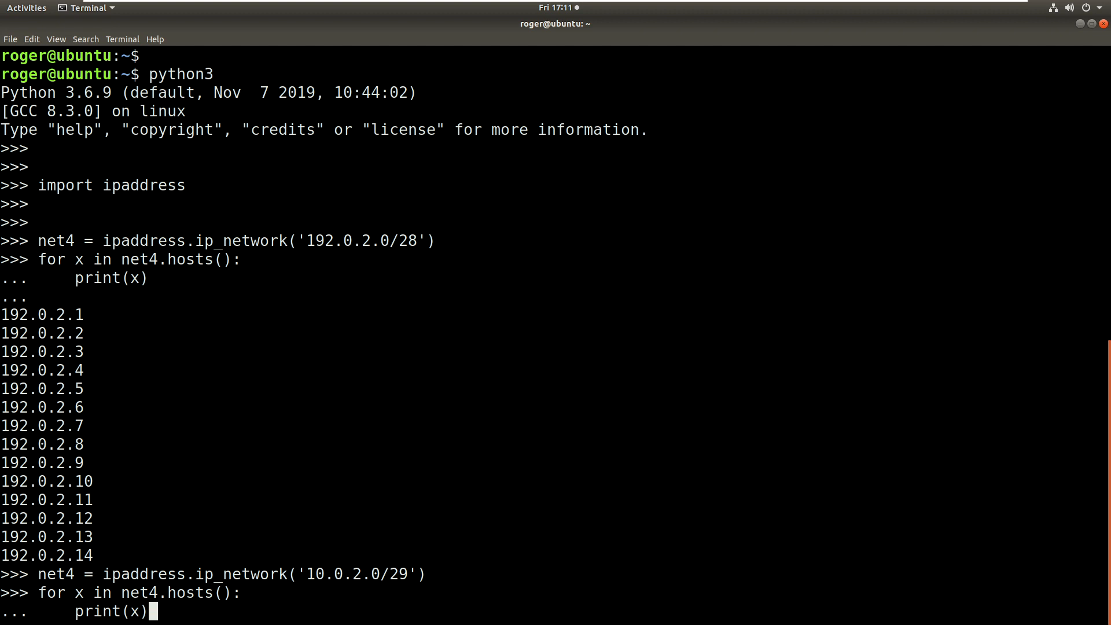
{"action": "key", "text": "Return"}
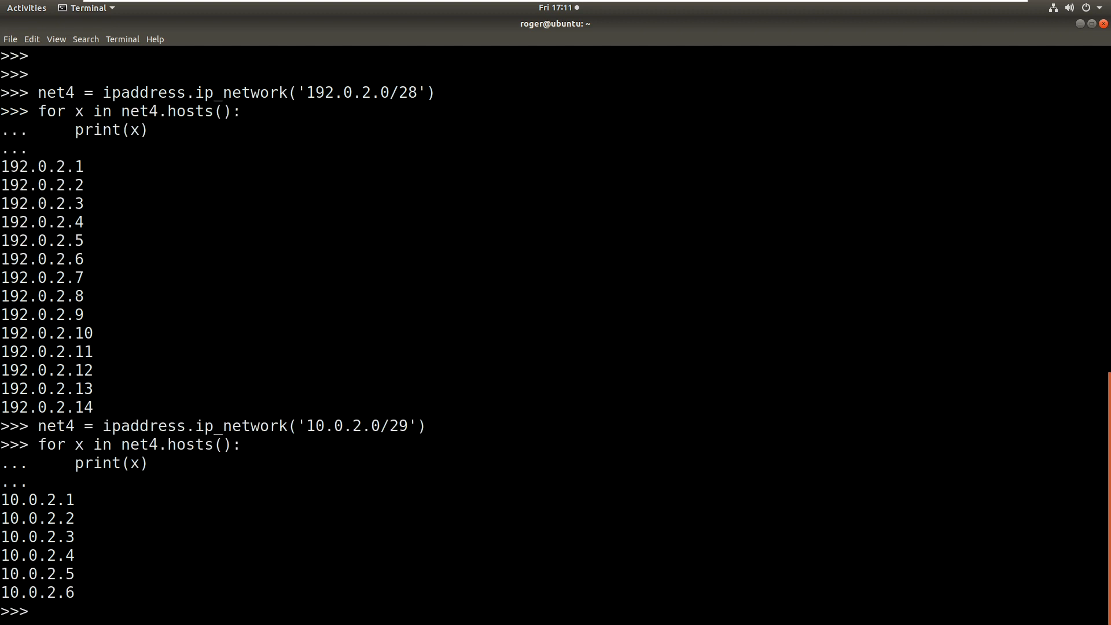